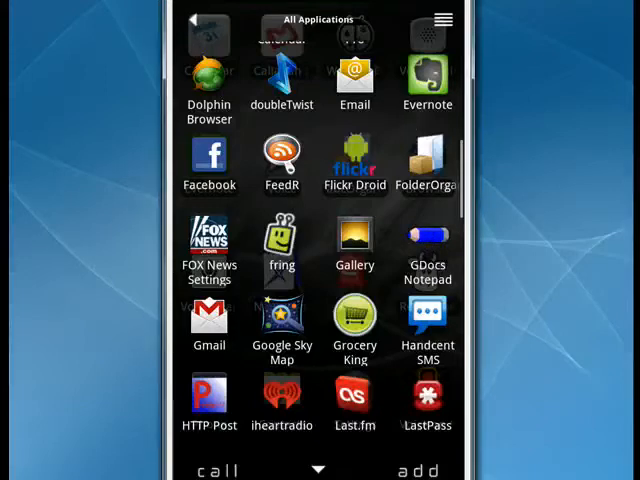
Launch GDocs Notepad to show its note list containing the 'Test' note.
{"action": "left_click", "coordinate": [428, 240]}
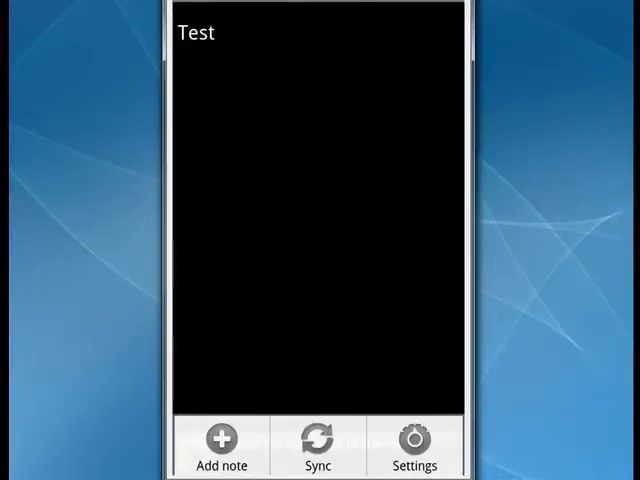
{"action": "left_click", "coordinate": [416, 442]}
{"action": "type", "text": "Tea 2"}
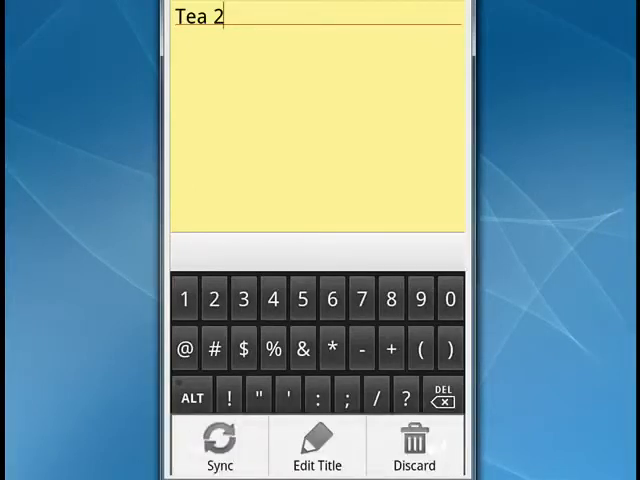
Sync the 'Tea 2' note so it appears in the Google Docs document list.
{"action": "left_click", "coordinate": [222, 444]}
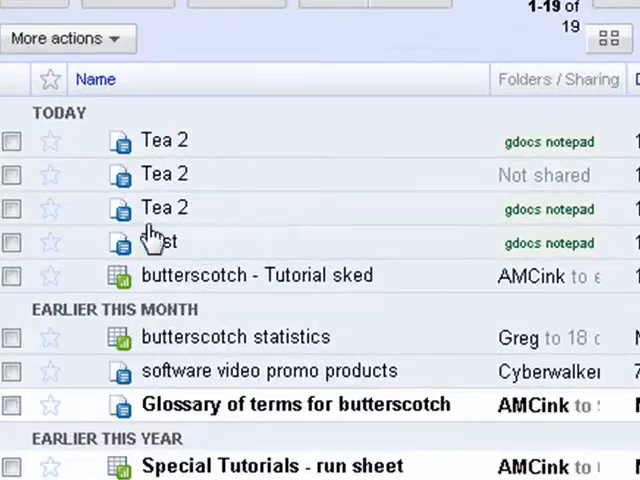
{"action": "mouse_move", "coordinate": [164, 256]}
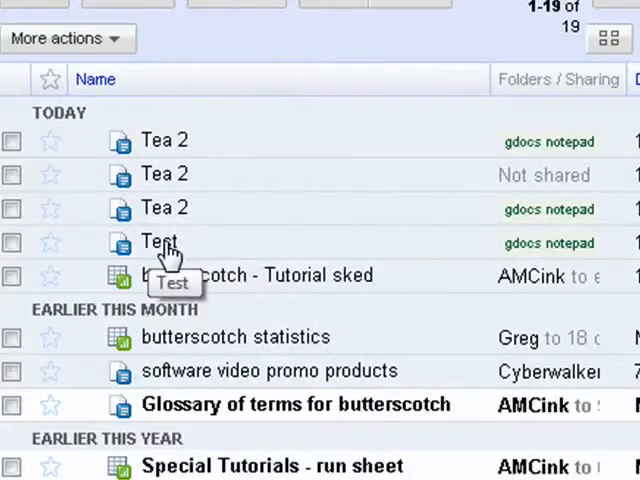
{"action": "mouse_move", "coordinate": [164, 244]}
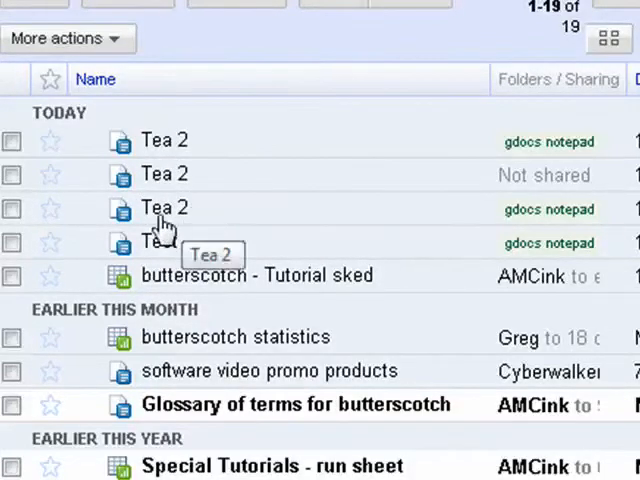
{"action": "mouse_move", "coordinate": [164, 180]}
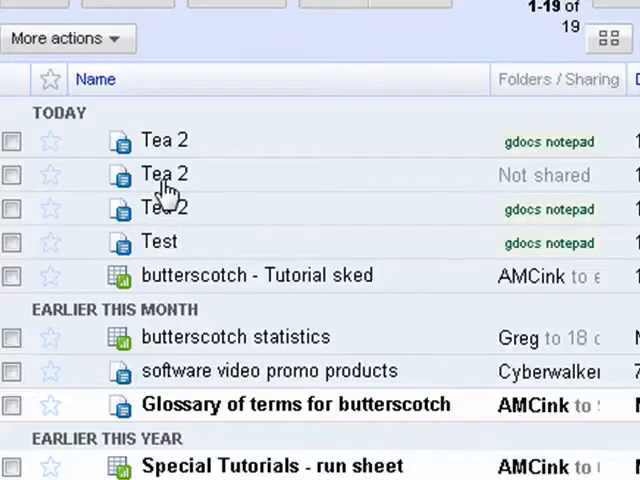
{"action": "mouse_move", "coordinate": [556, 156]}
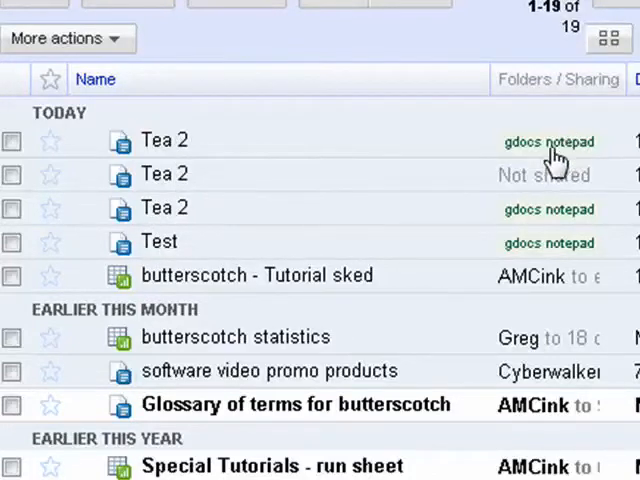
{"action": "mouse_move", "coordinate": [590, 158]}
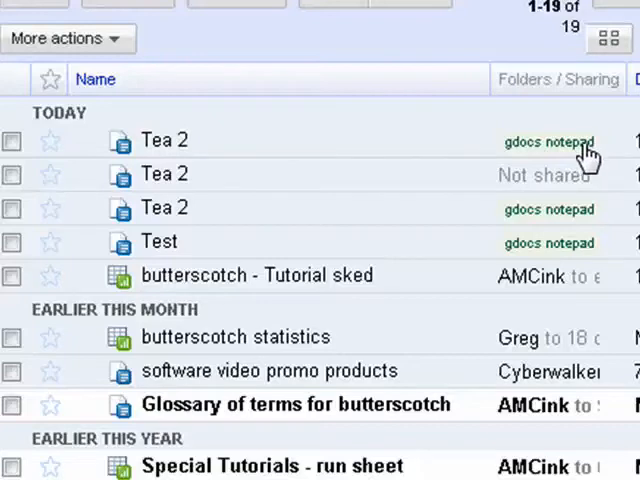
{"action": "mouse_move", "coordinate": [164, 142]}
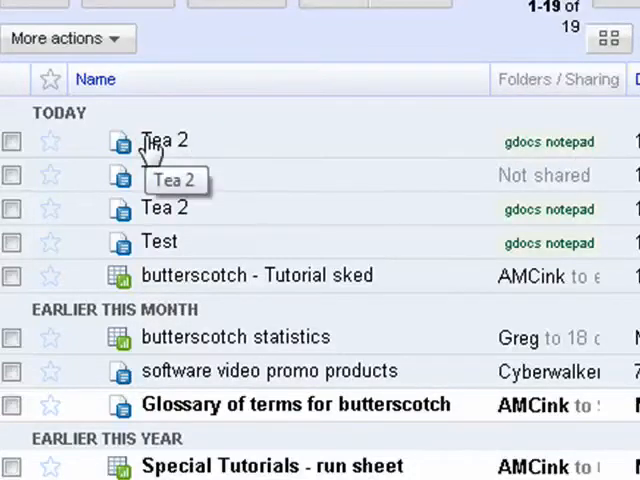
{"action": "mouse_move", "coordinate": [190, 242]}
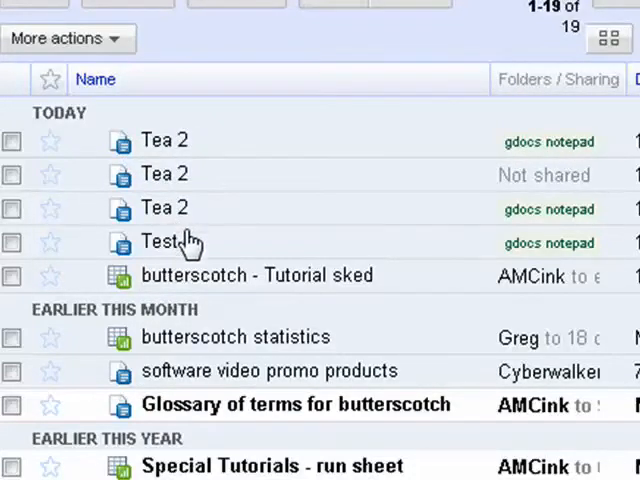
{"action": "mouse_move", "coordinate": [210, 246]}
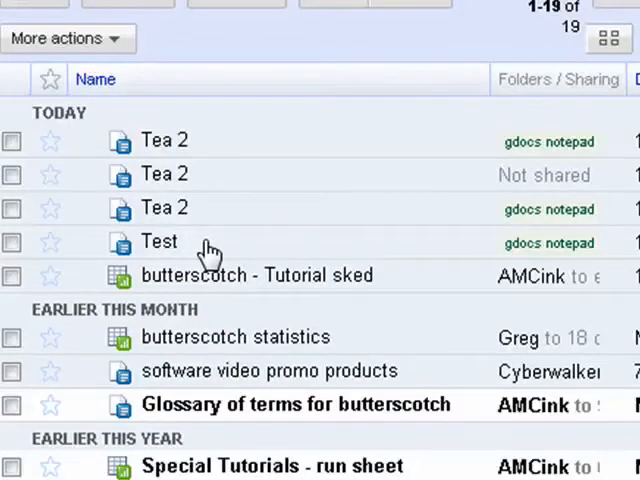
{"action": "mouse_move", "coordinate": [258, 172]}
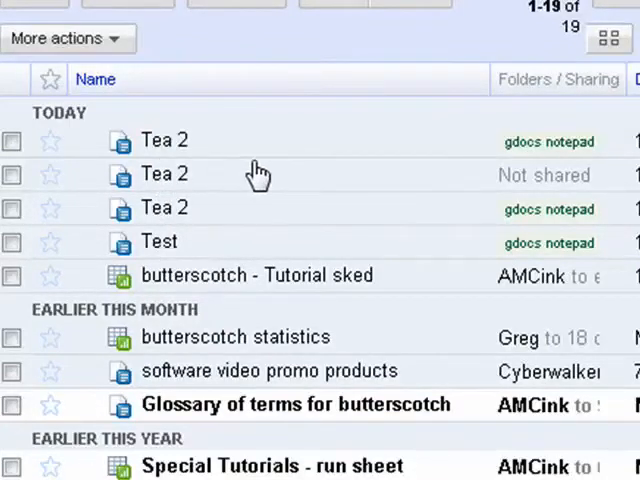